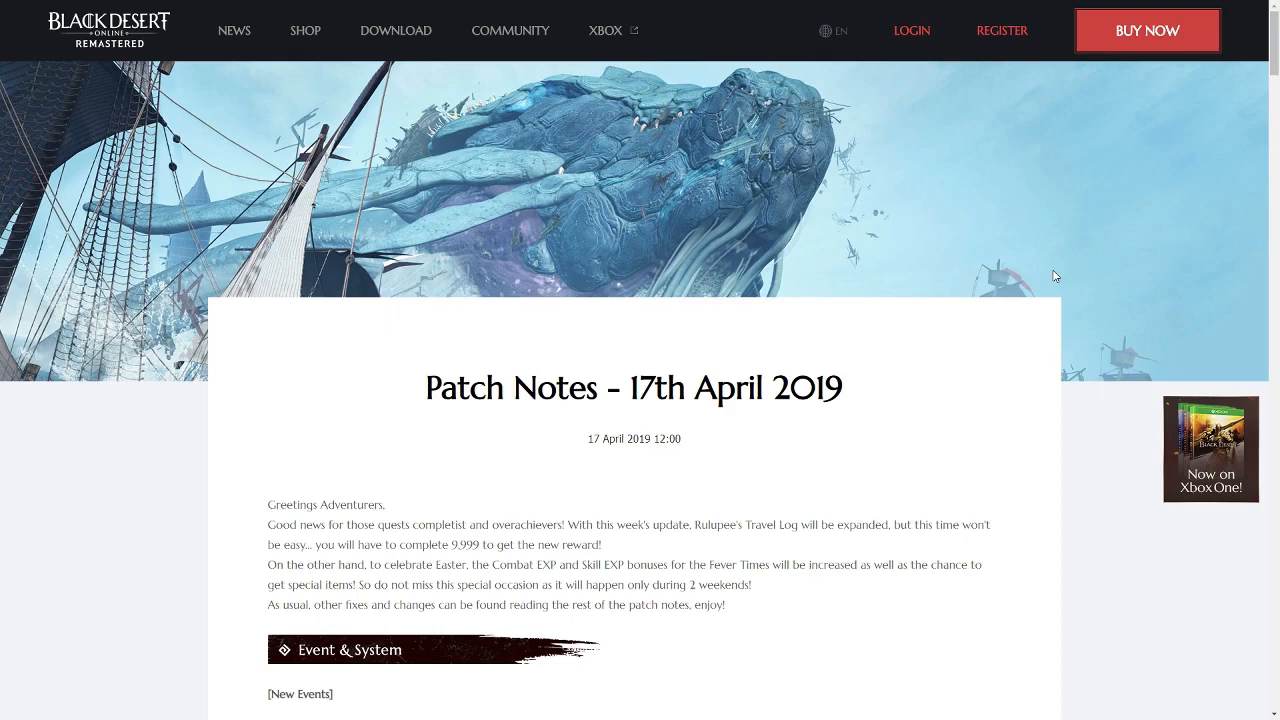
{"action": "scroll", "scroll_direction": "down", "scroll_amount": 3}
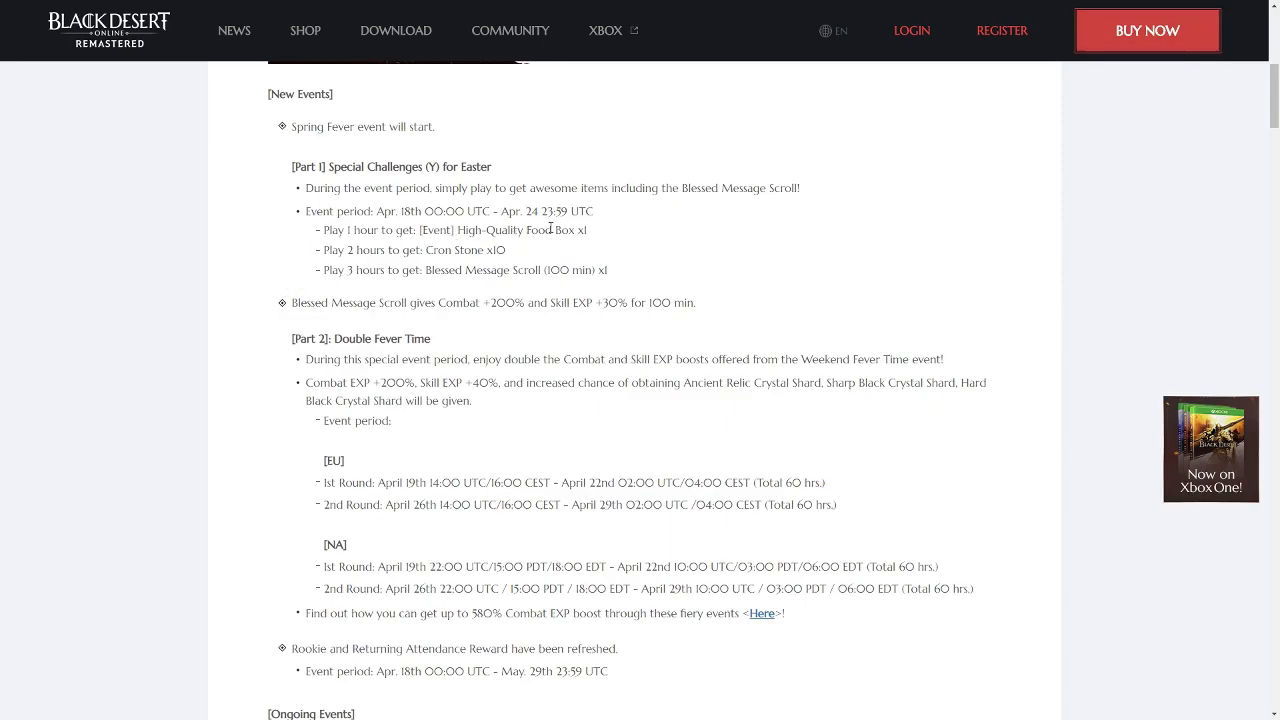
{"action": "mouse_move", "coordinate": [512, 260]}
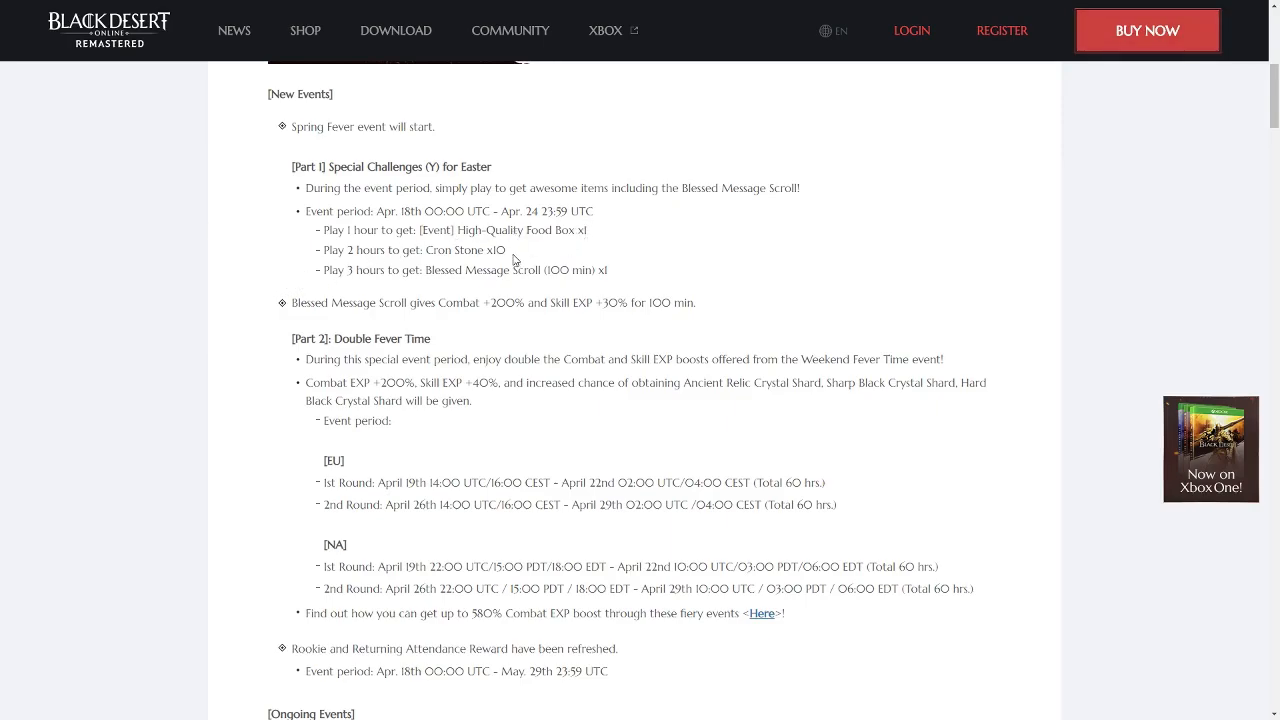
{"action": "scroll", "scroll_direction": "down", "scroll_amount": 3}
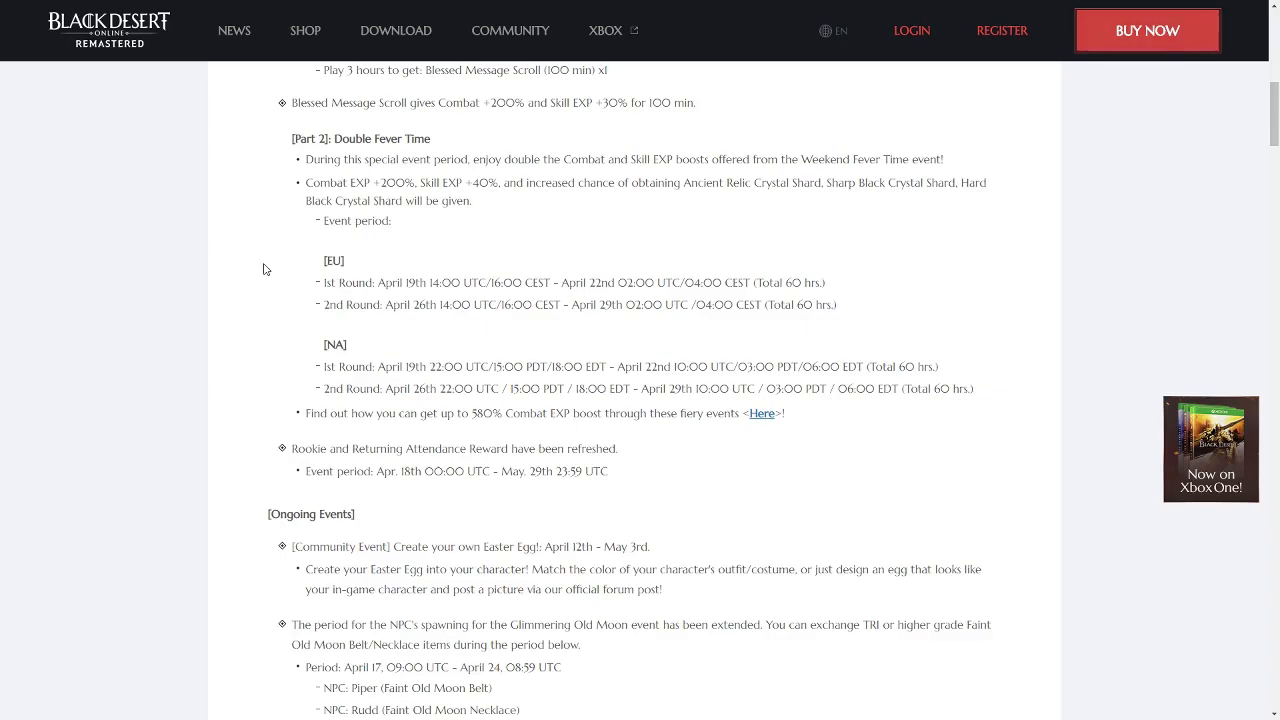
{"action": "scroll", "scroll_direction": "down", "scroll_amount": 3}
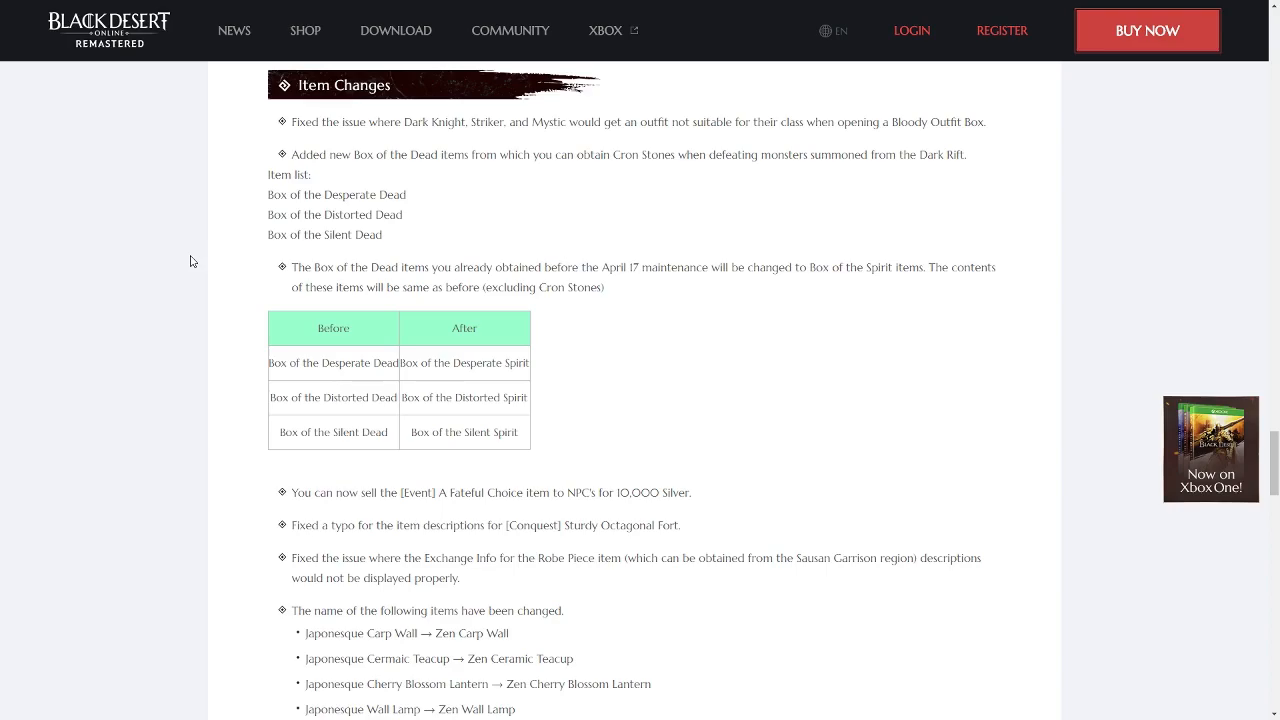
{"action": "mouse_move", "coordinate": [508, 388]}
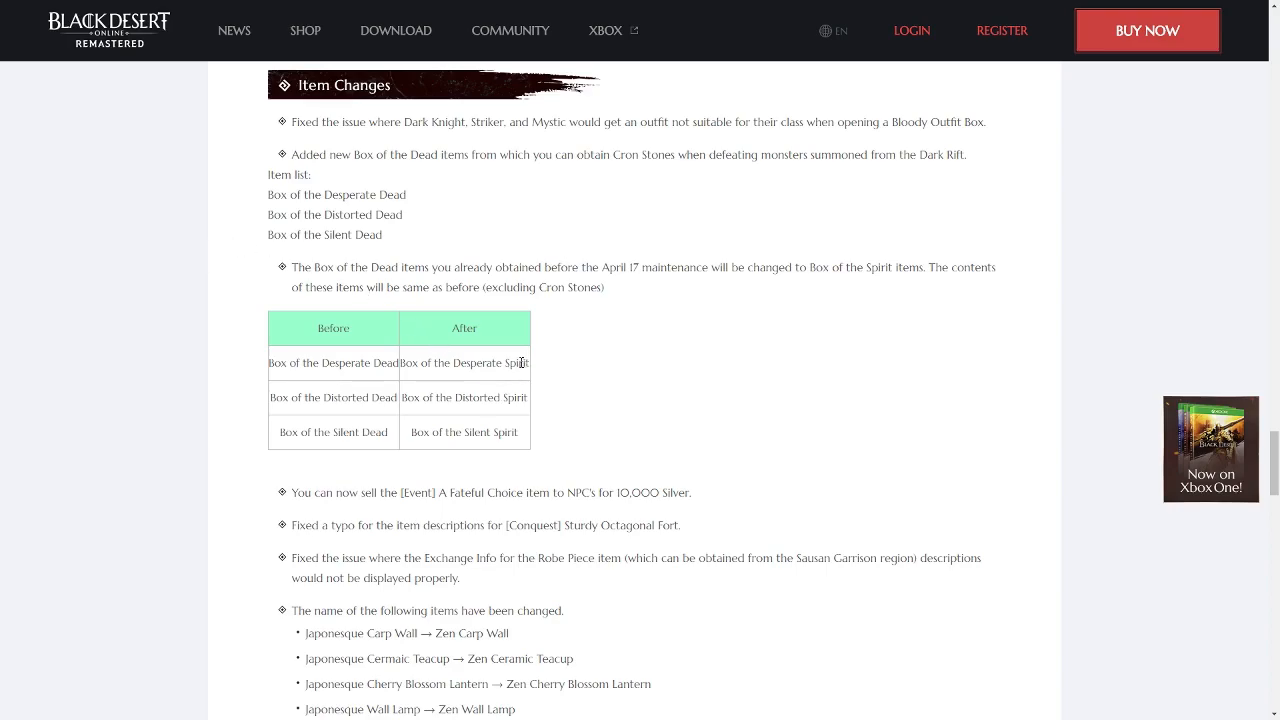
{"action": "scroll", "scroll_direction": "down", "scroll_amount": 3}
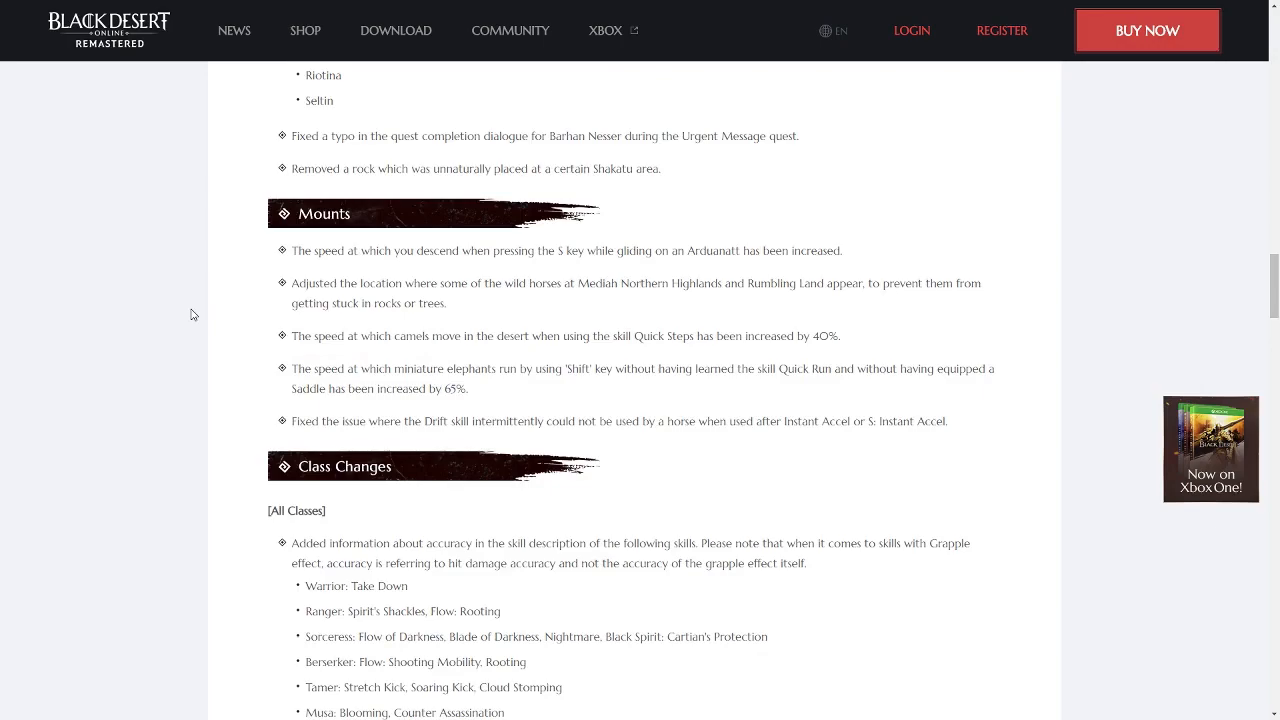